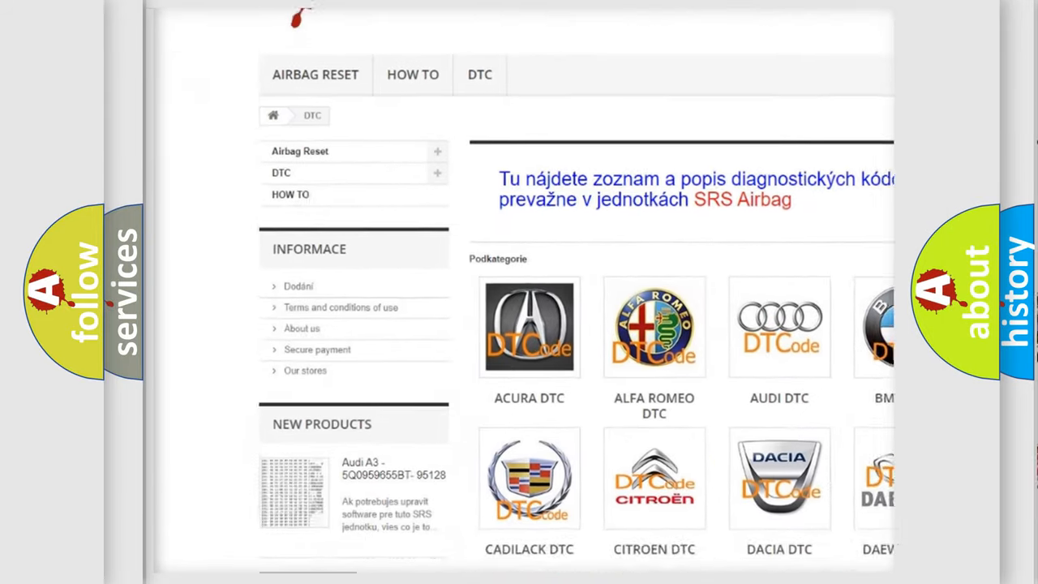
scroll(down, 3)
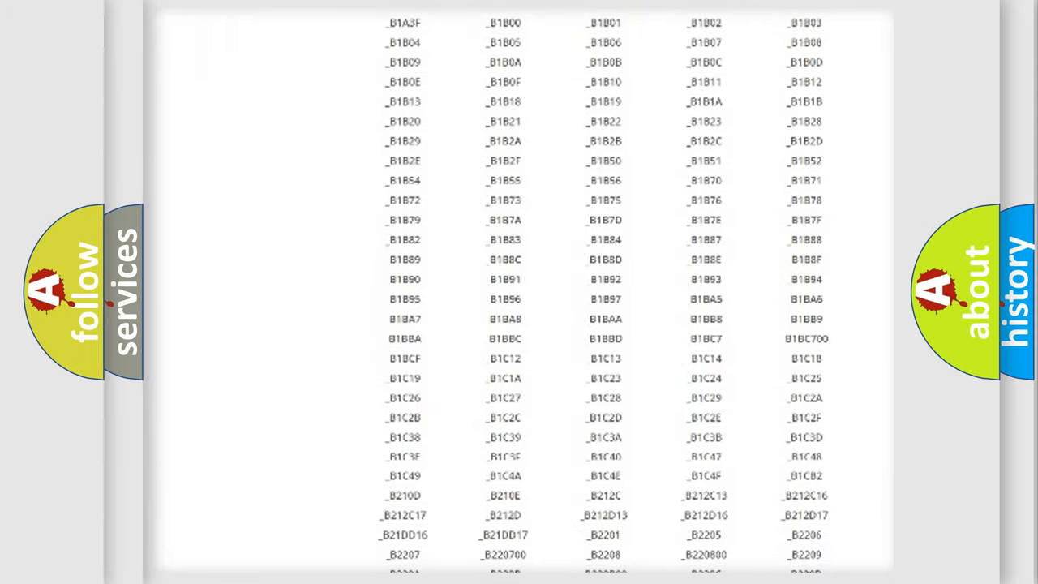
scroll(down, 3)
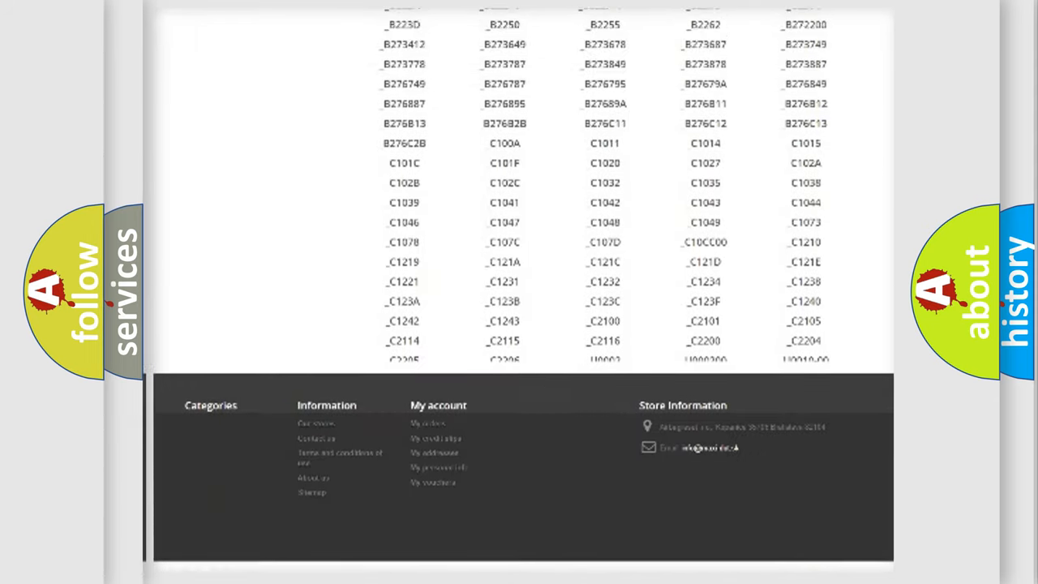
scroll(up, 3)
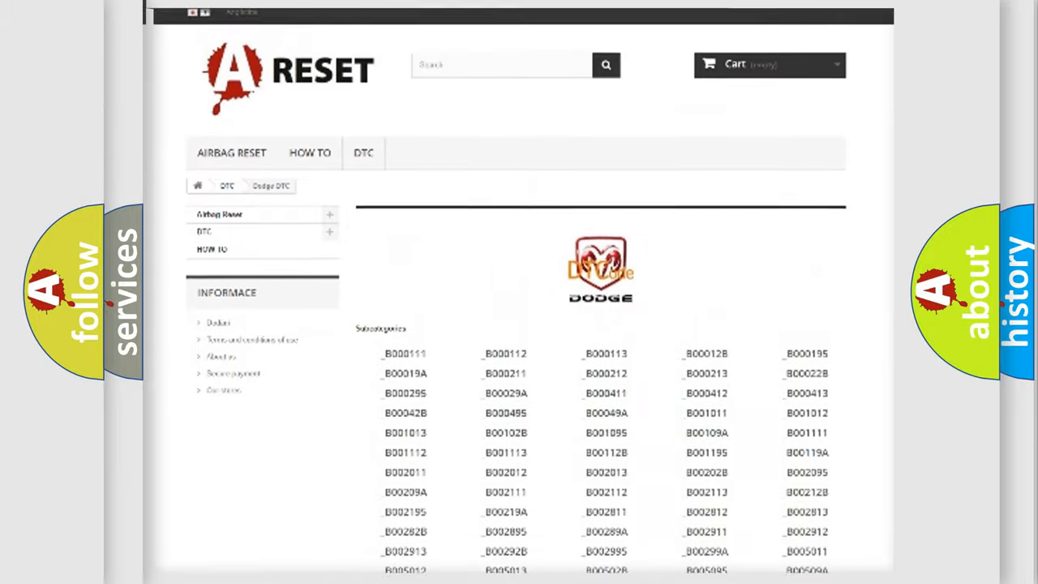